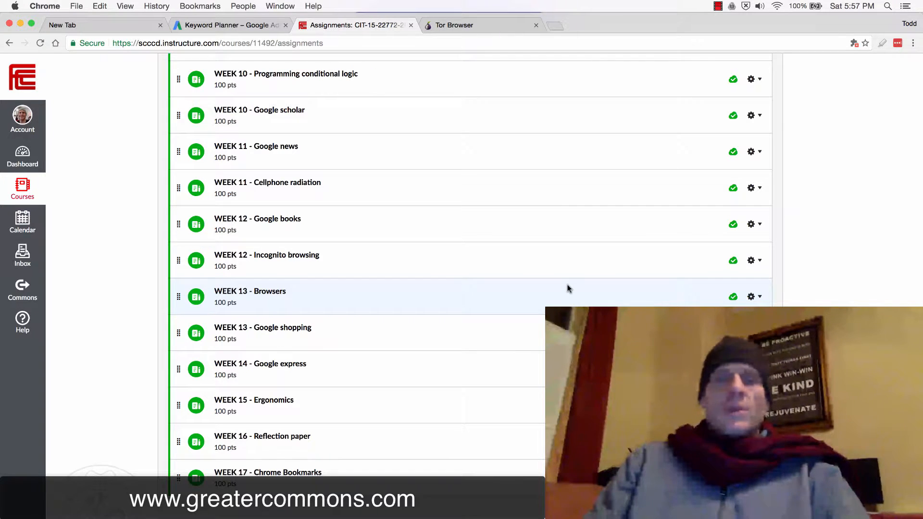
mouse_move(563, 36)
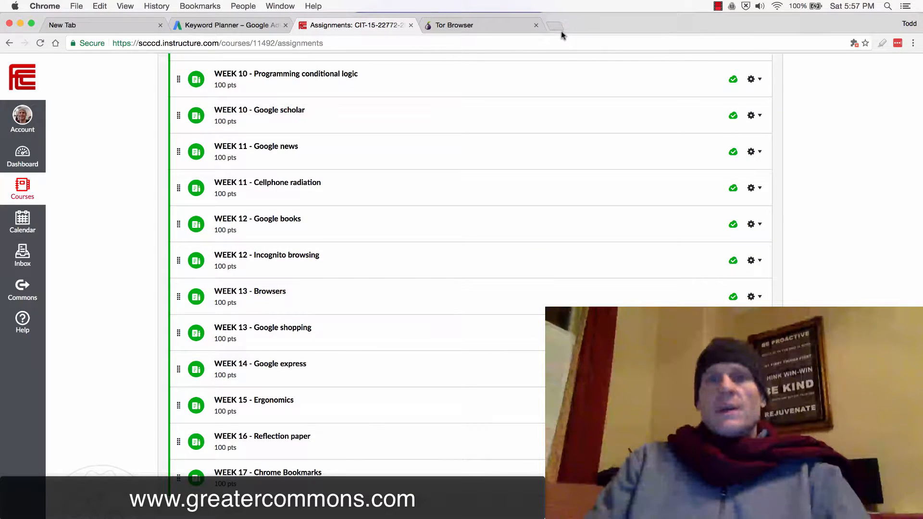
Step: Open a new tab on the Google start page and glance at the Chrome menu
click(554, 25)
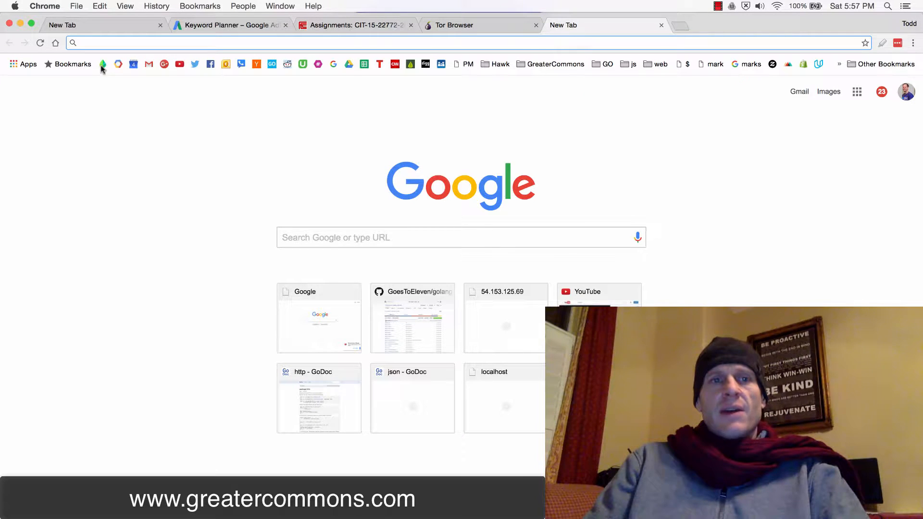
mouse_move(552, 73)
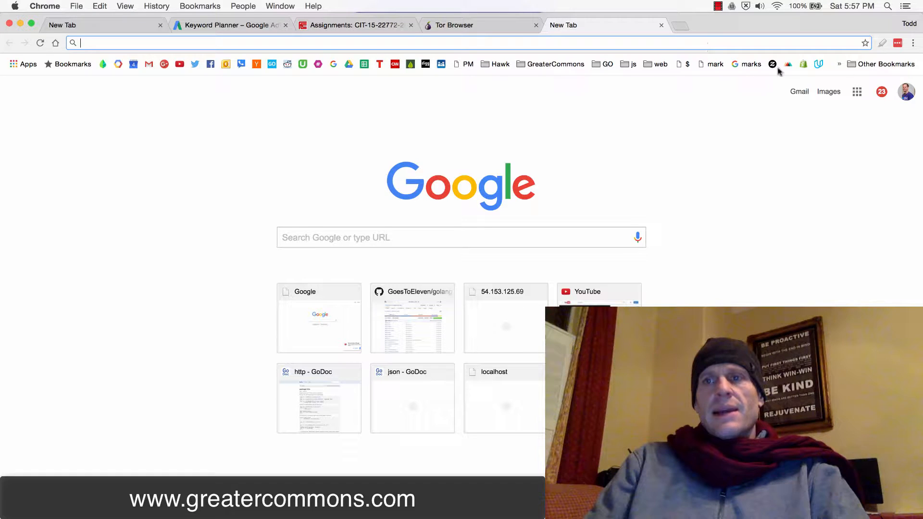
click(914, 42)
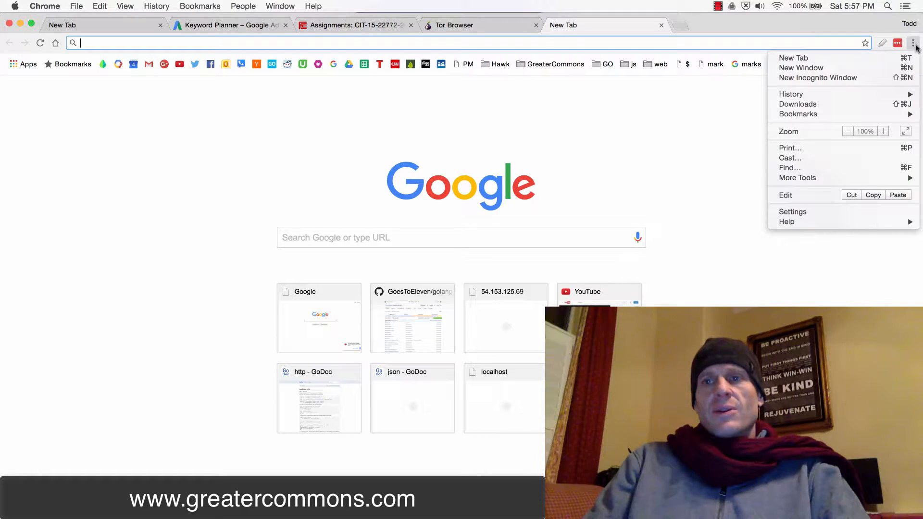
mouse_move(817, 78)
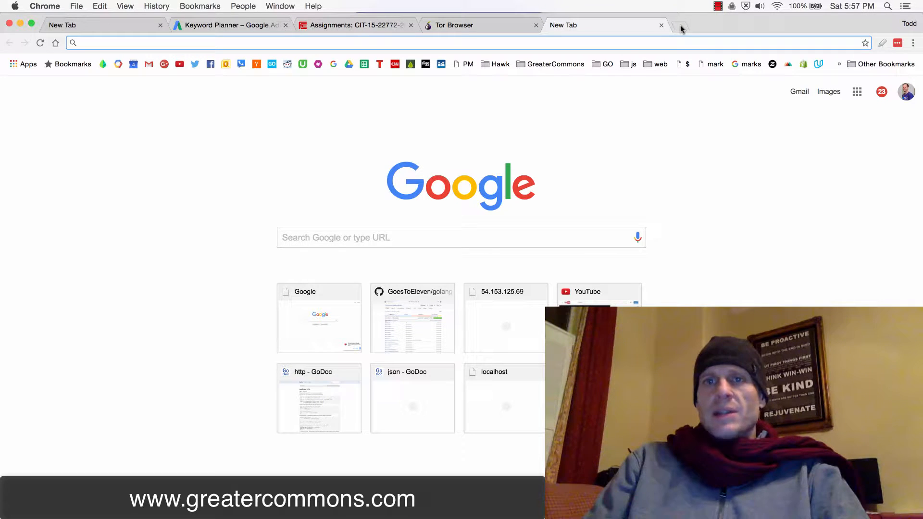
mouse_move(505, 154)
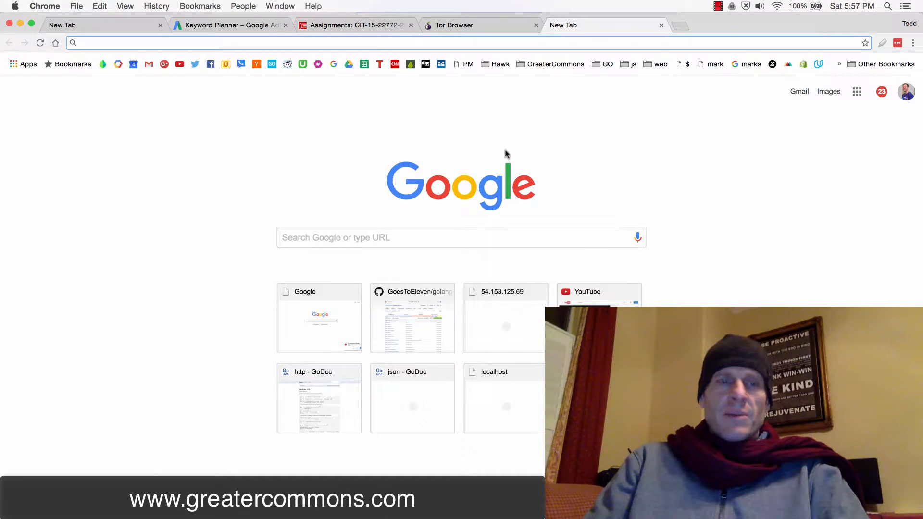
Step: Load greatercommons.slack.com and star it as a bookmark filed in the Bookmarks Bar folder
text(greatercommons.slack.com)
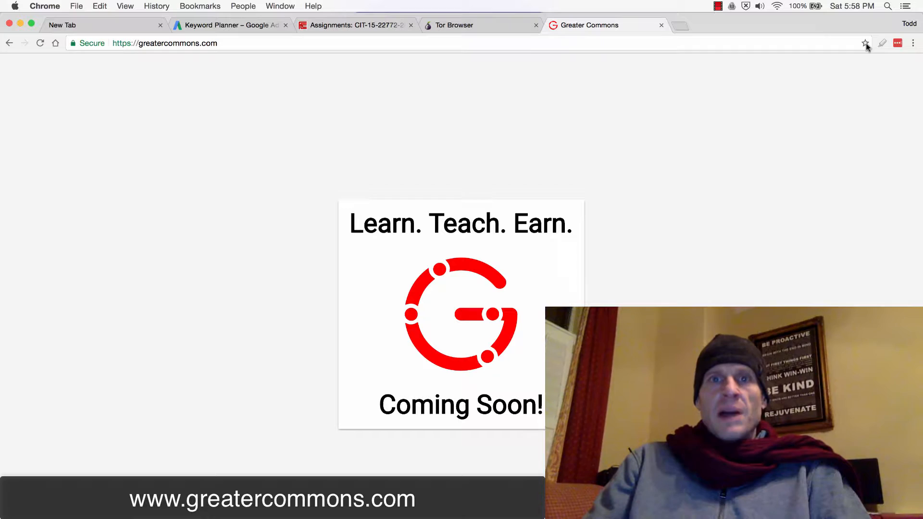
mouse_move(866, 44)
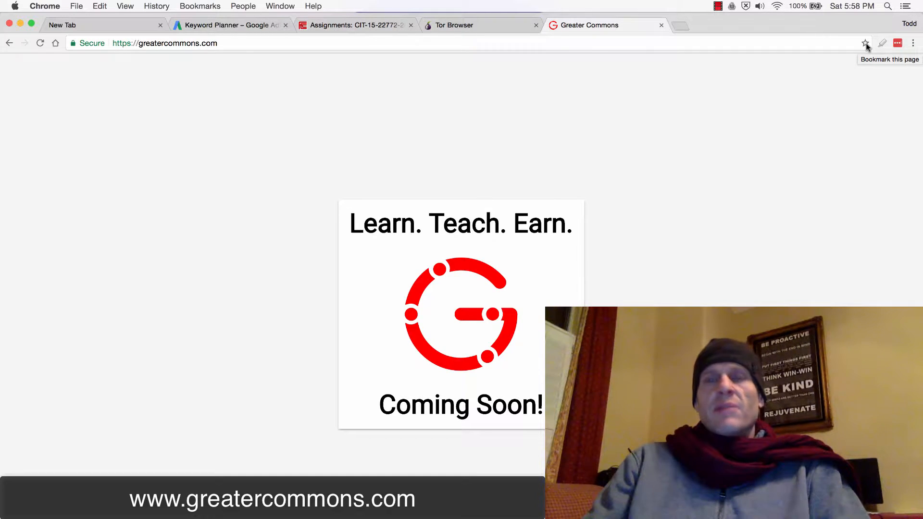
click(866, 42)
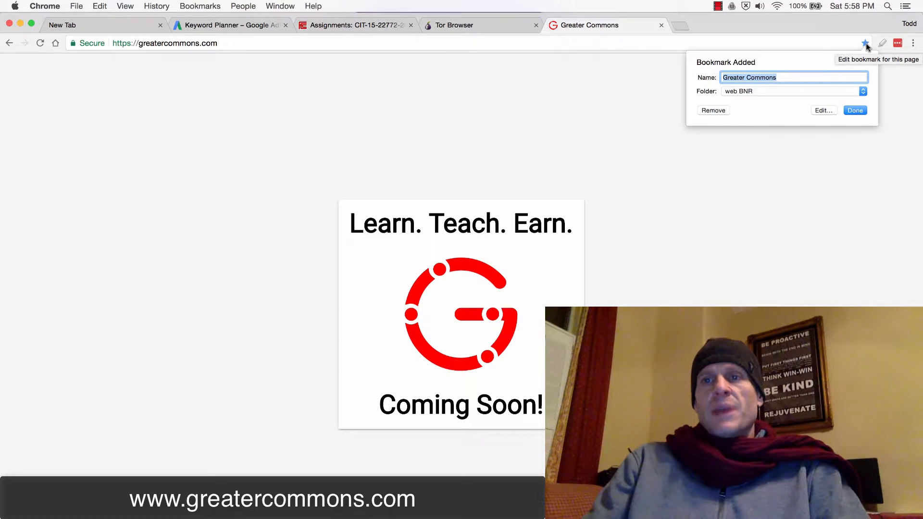
mouse_move(757, 98)
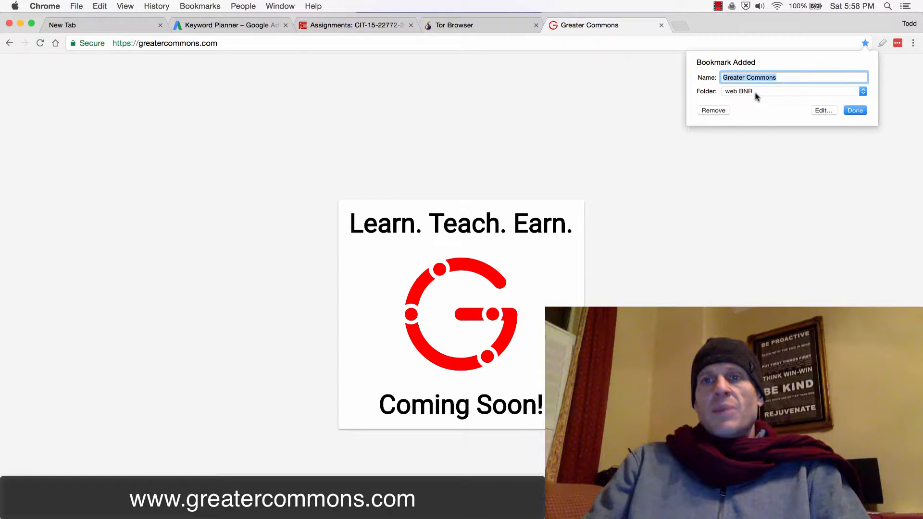
click(863, 92)
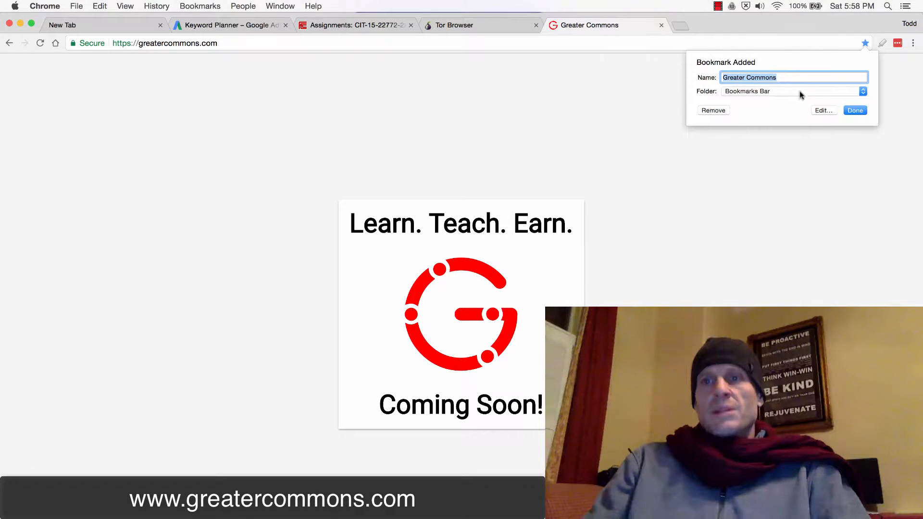
click(855, 110)
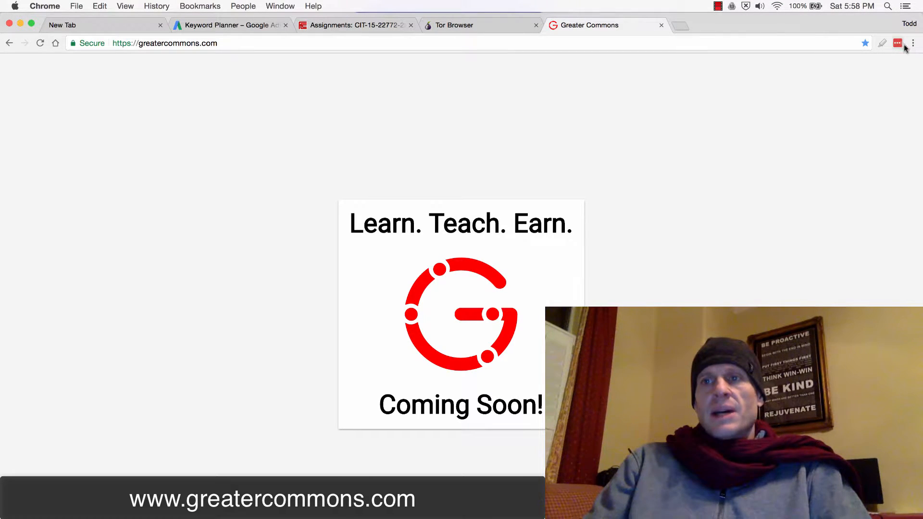
click(912, 43)
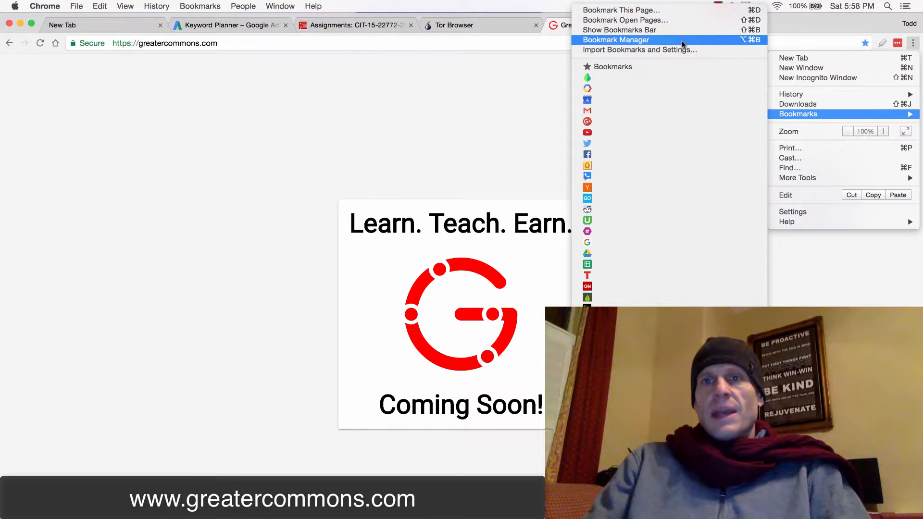
Step: In Bookmark Manager, drag Greater Commons to the top of the Bookmarks Bar list
click(615, 39)
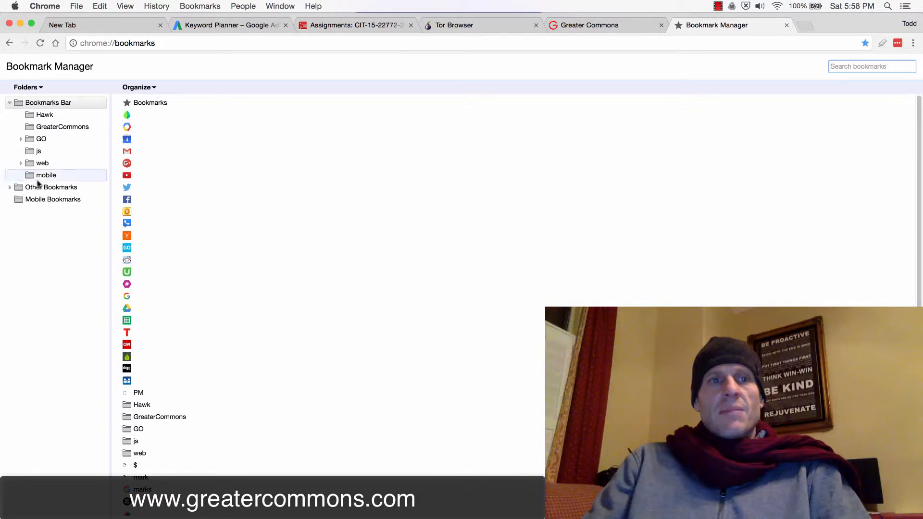
scroll(down, 3)
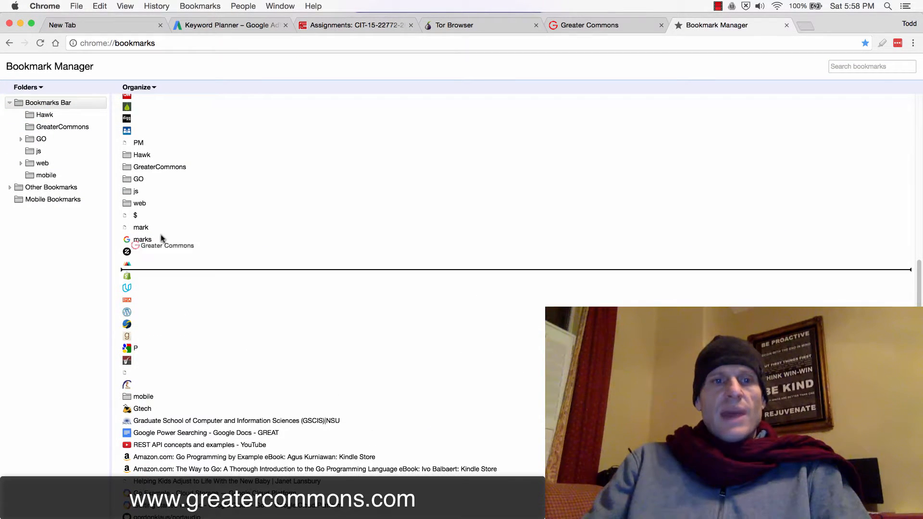
scroll(up, 3)
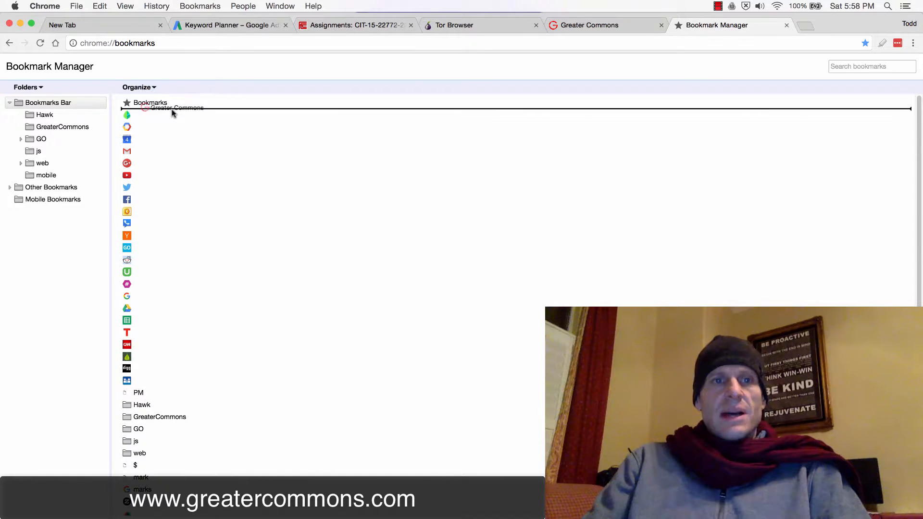
click(161, 114)
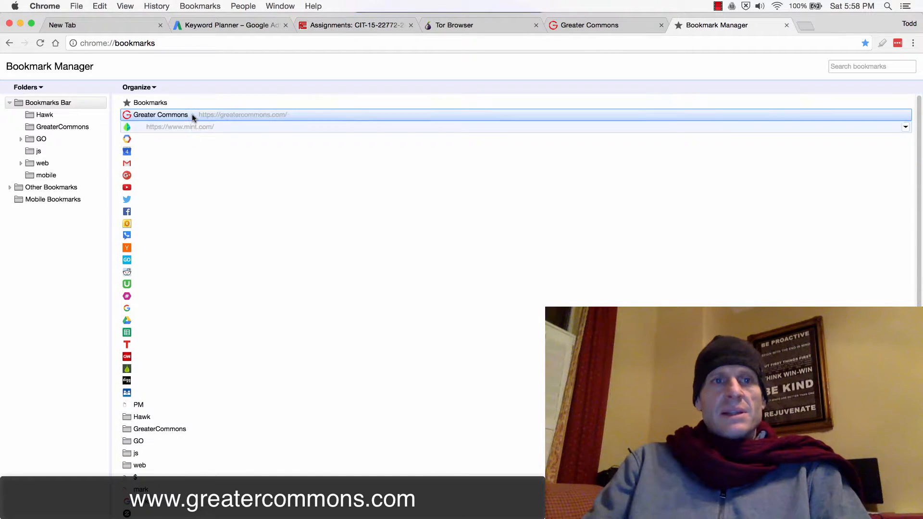
right_click(160, 114)
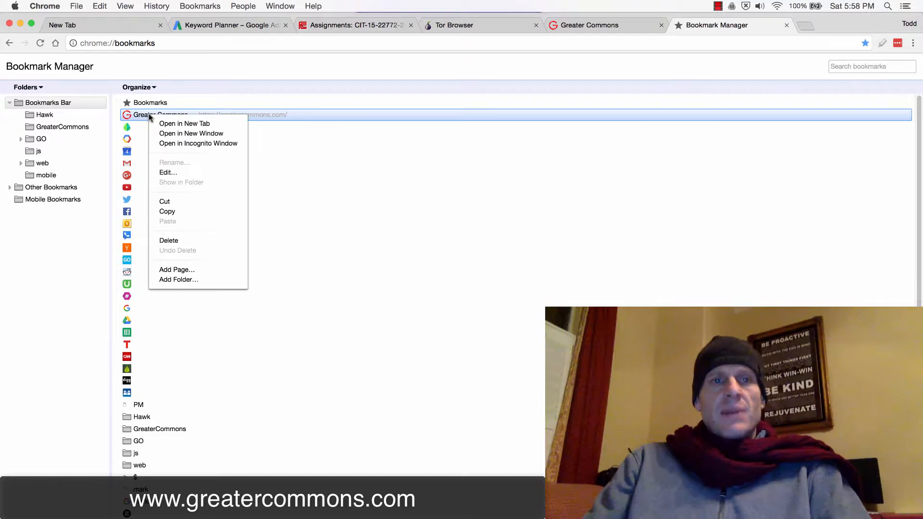
click(167, 172)
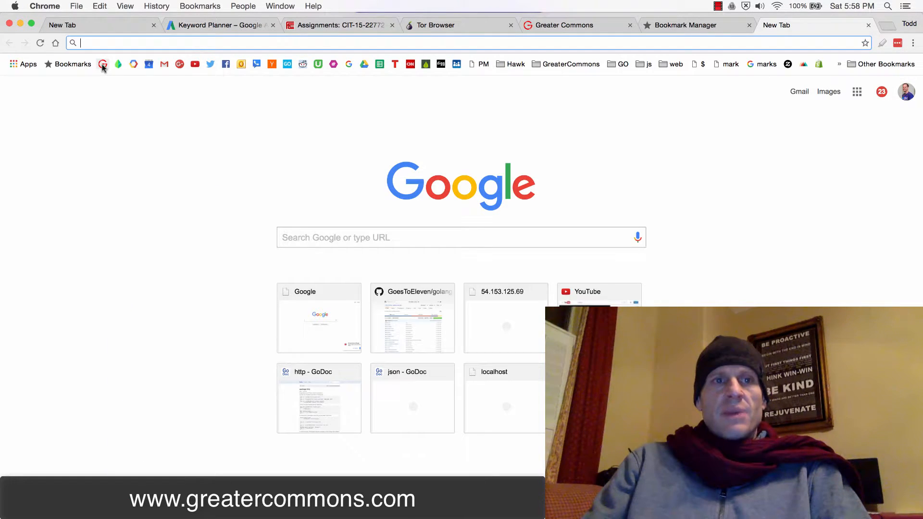
Step: Delete the Greater Commons bookmark from the bookmarks bar and return to Bookmark Manager
right_click(103, 64)
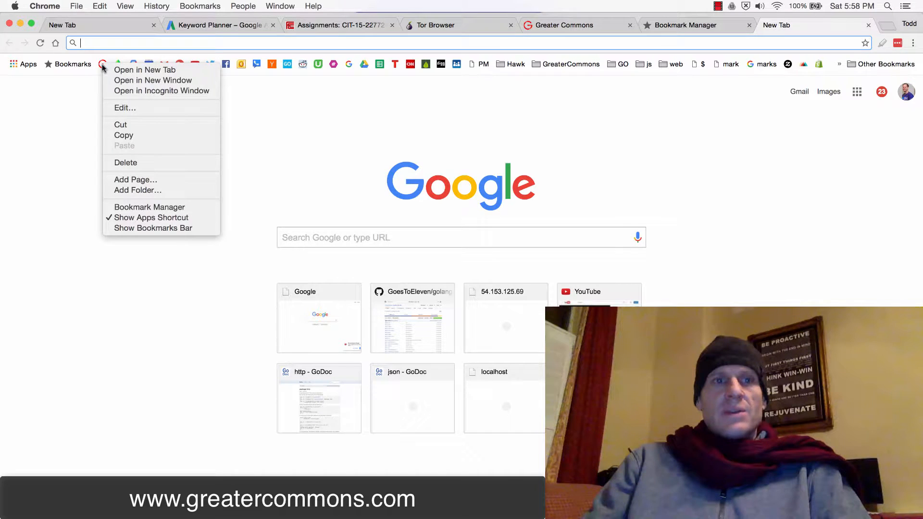
mouse_move(770, 106)
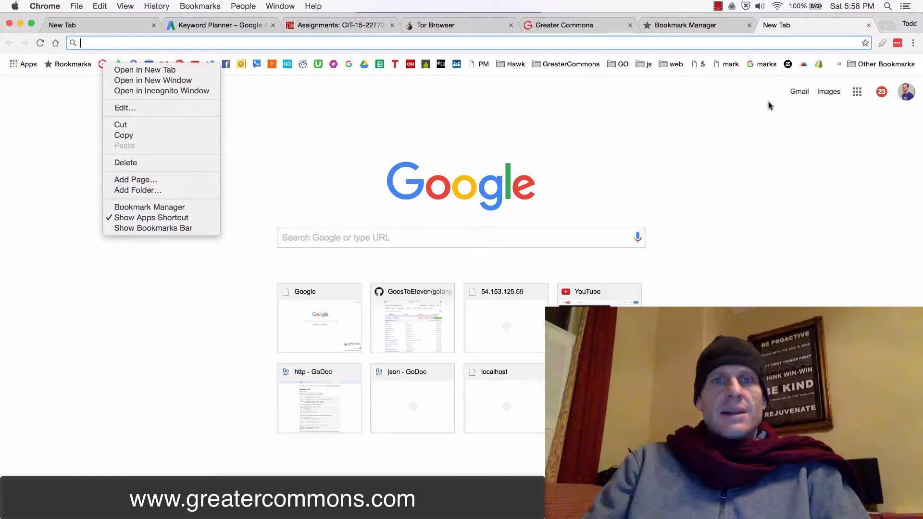
mouse_move(150, 164)
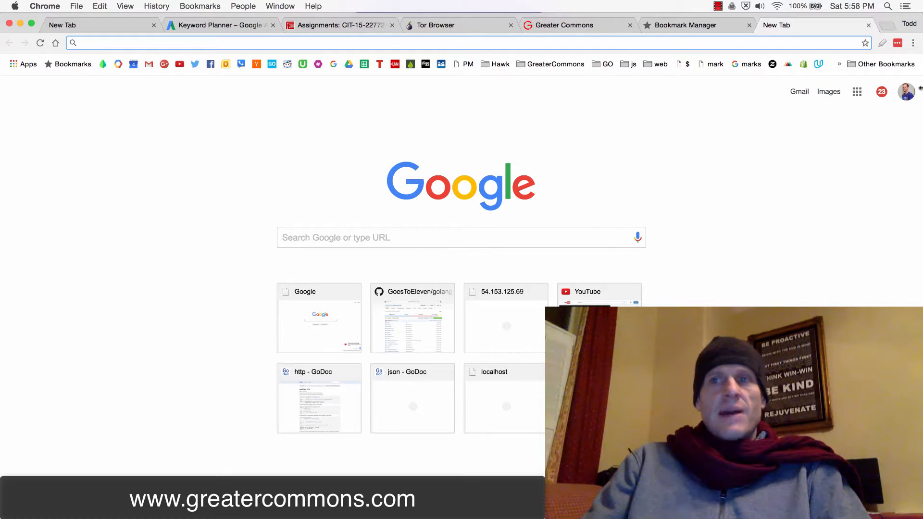
click(683, 25)
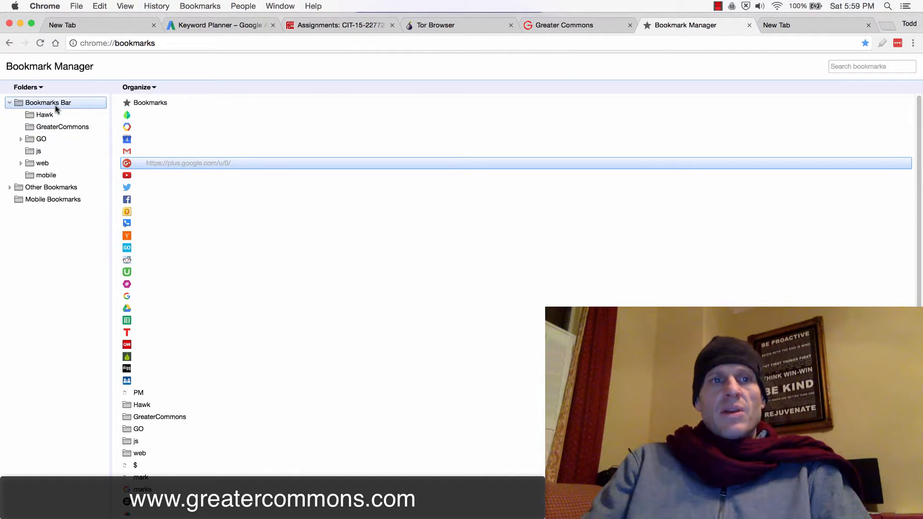
click(9, 102)
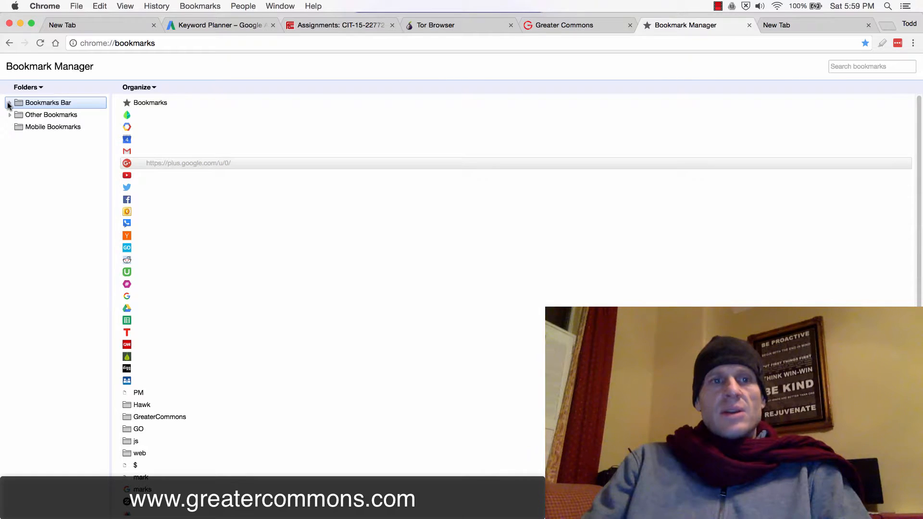
right_click(35, 158)
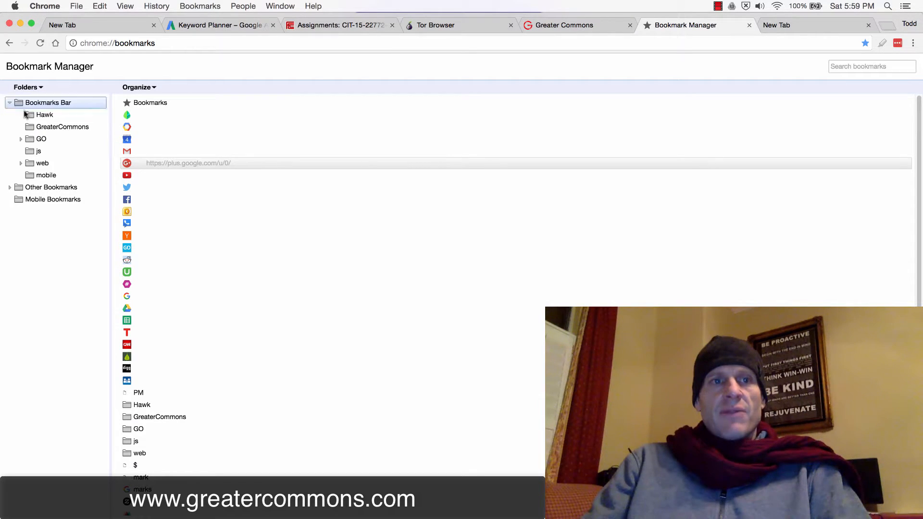
click(126, 199)
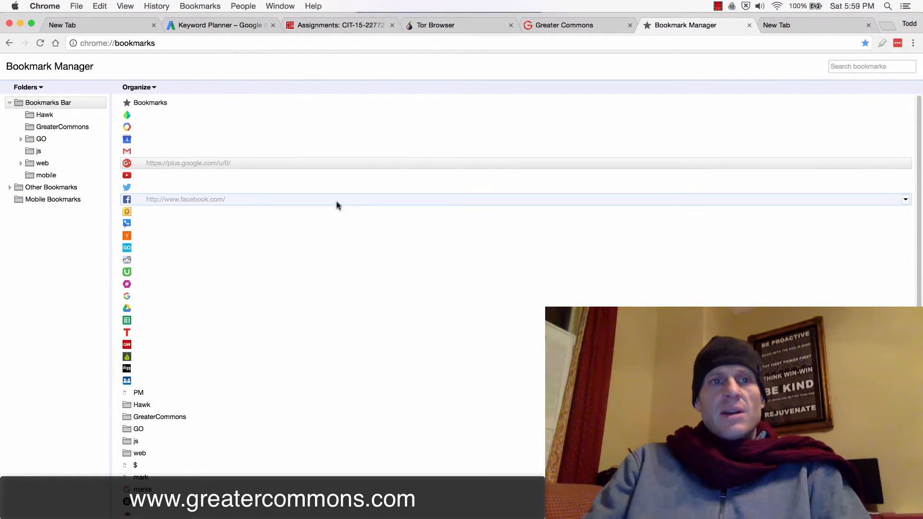
scroll(down, 3)
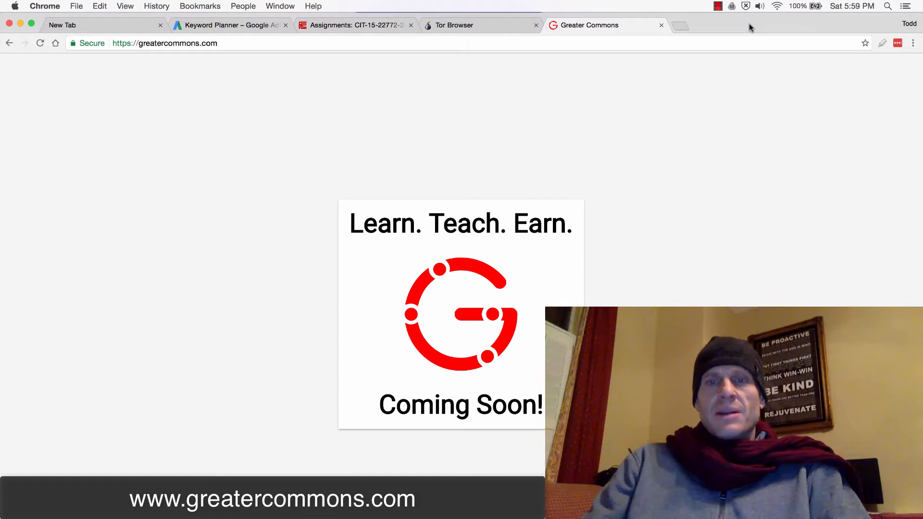
Step: Select the Greater Commons page's web address in the address bar
click(164, 44)
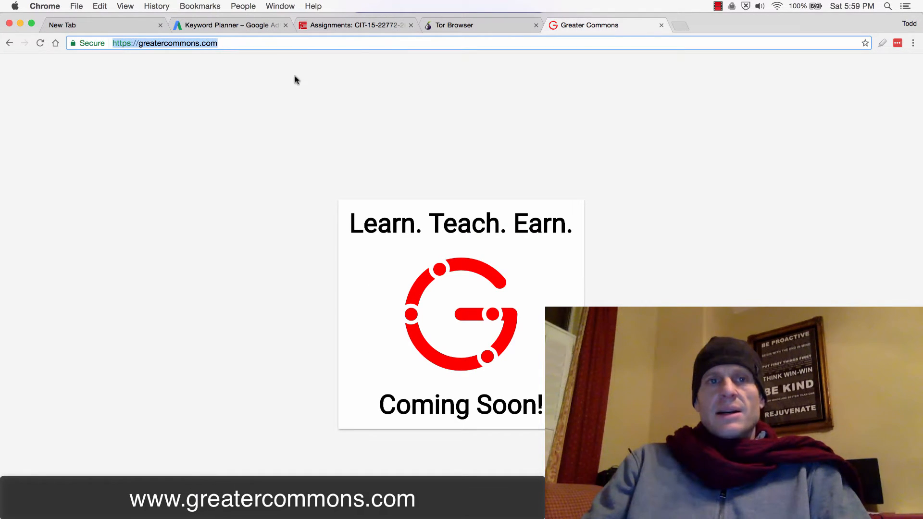
mouse_move(437, 119)
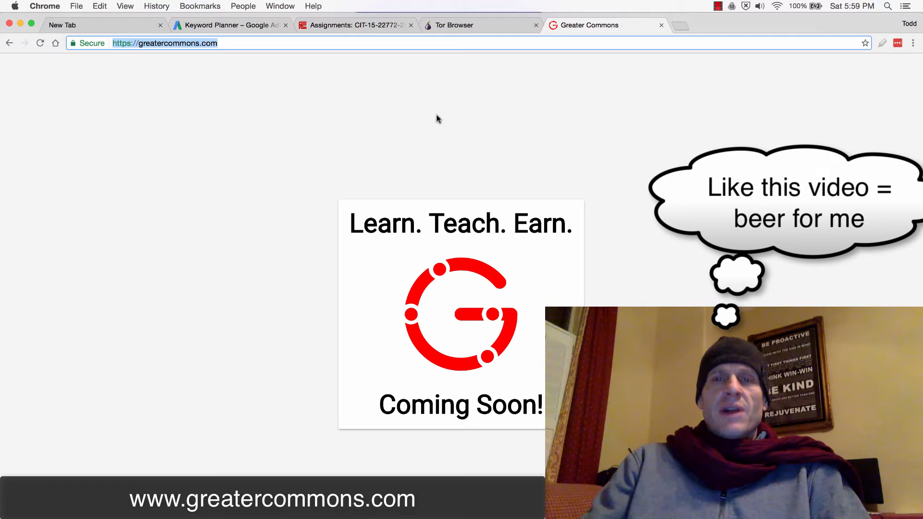
mouse_move(412, 142)
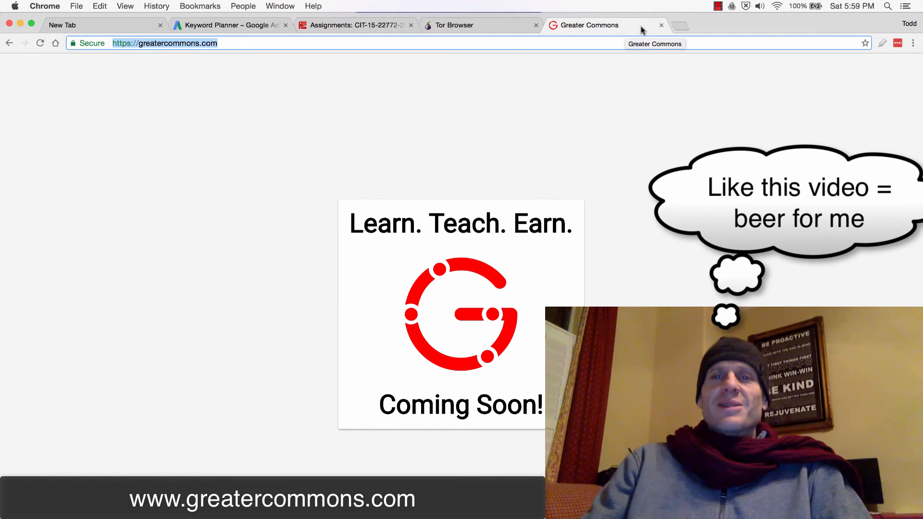
mouse_move(661, 25)
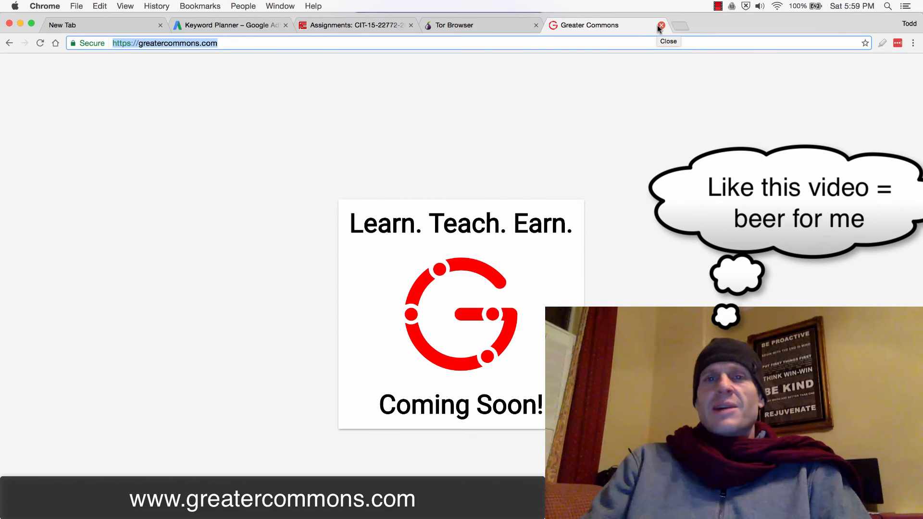